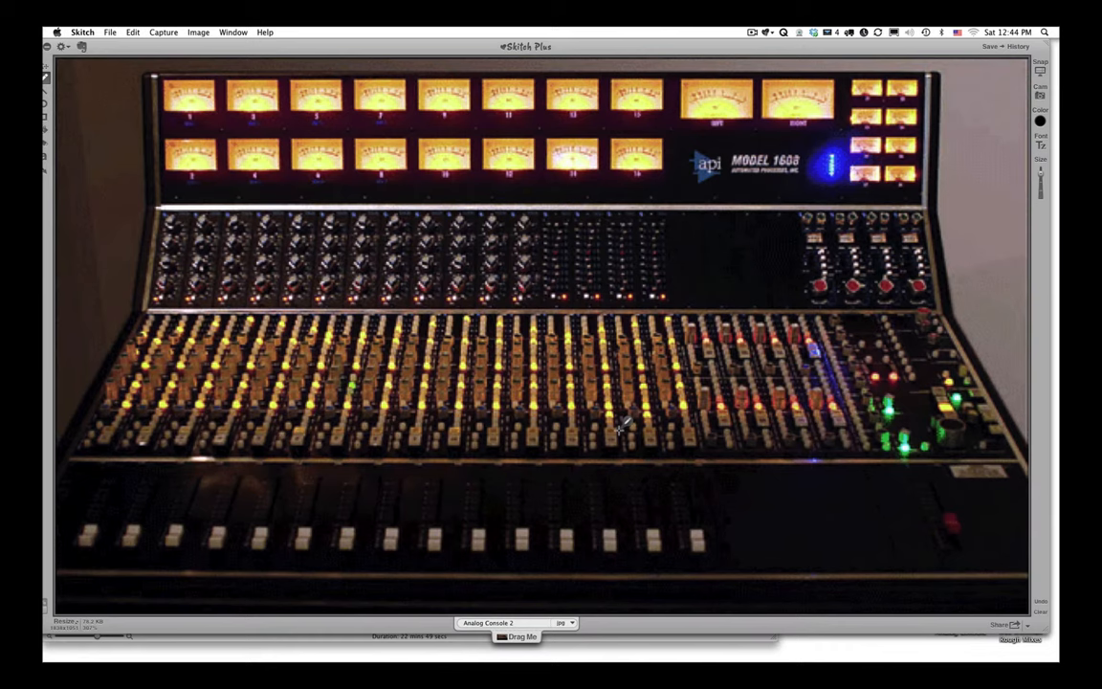
pyautogui.moveTo(744, 134)
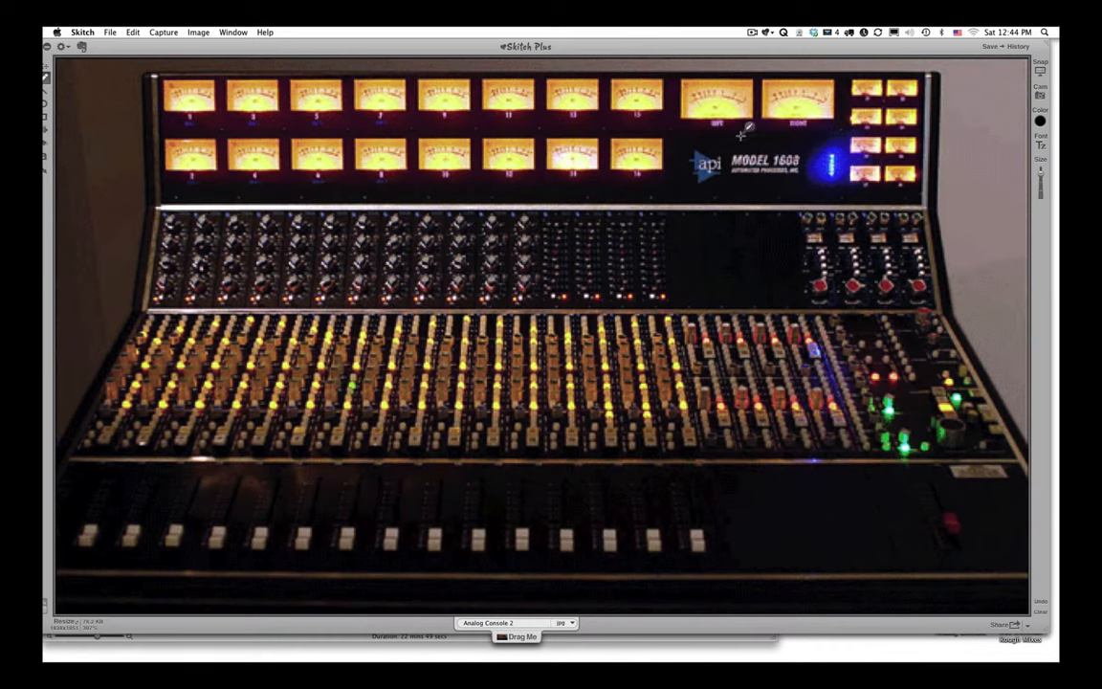
pyautogui.moveTo(795, 204)
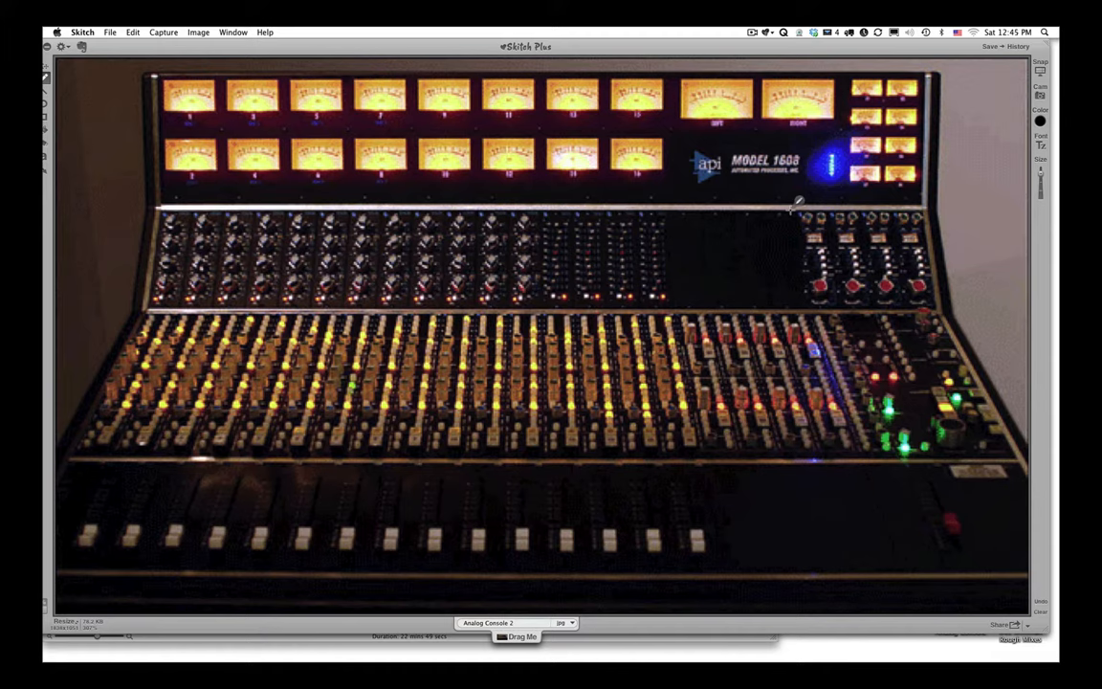
pyautogui.moveTo(344, 387)
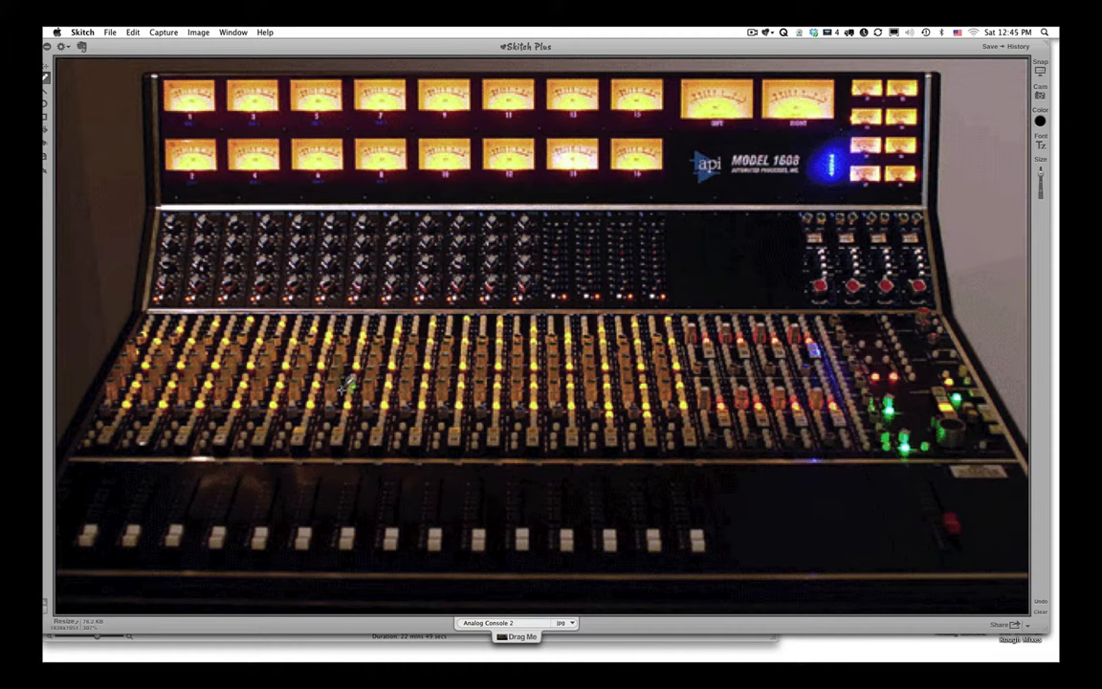
pyautogui.moveTo(281, 369)
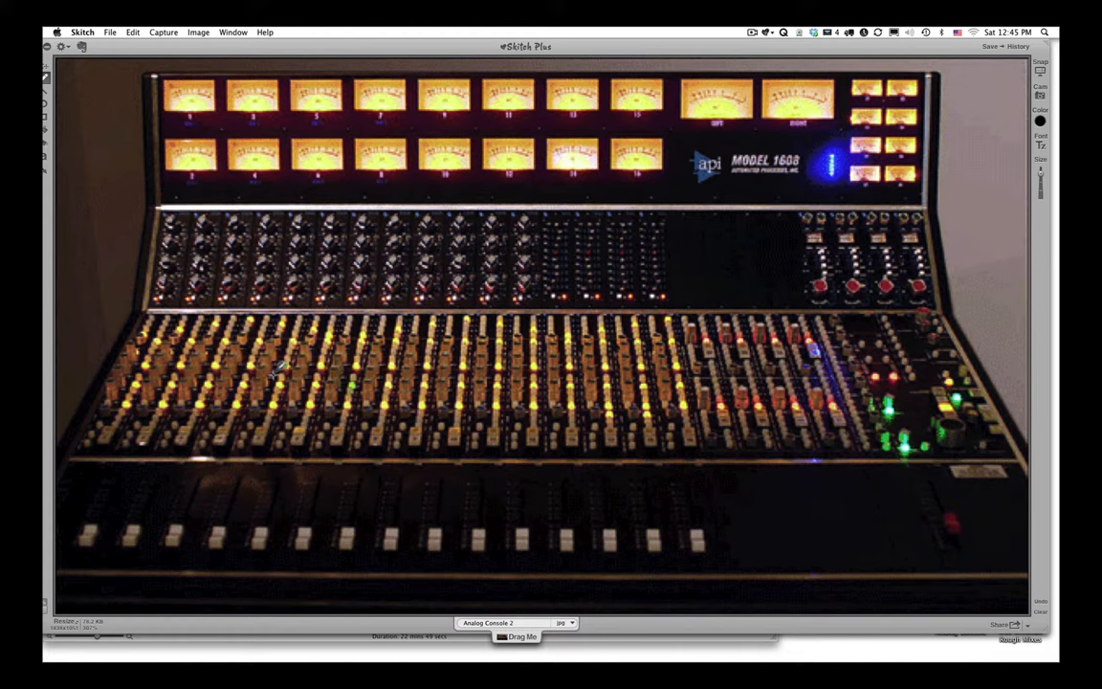
pyautogui.moveTo(297, 442)
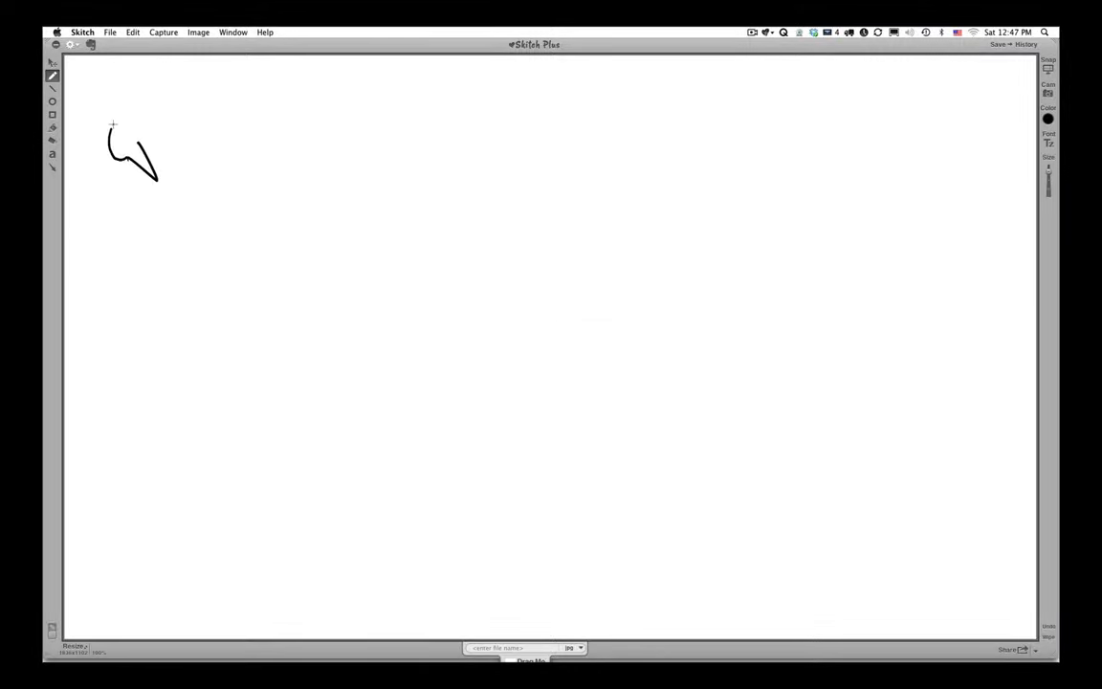
# Step: Sketch the microphone head and its cable hanging down, then looping up toward the right
pyautogui.moveTo(125, 138); pyautogui.dragTo(153, 181)
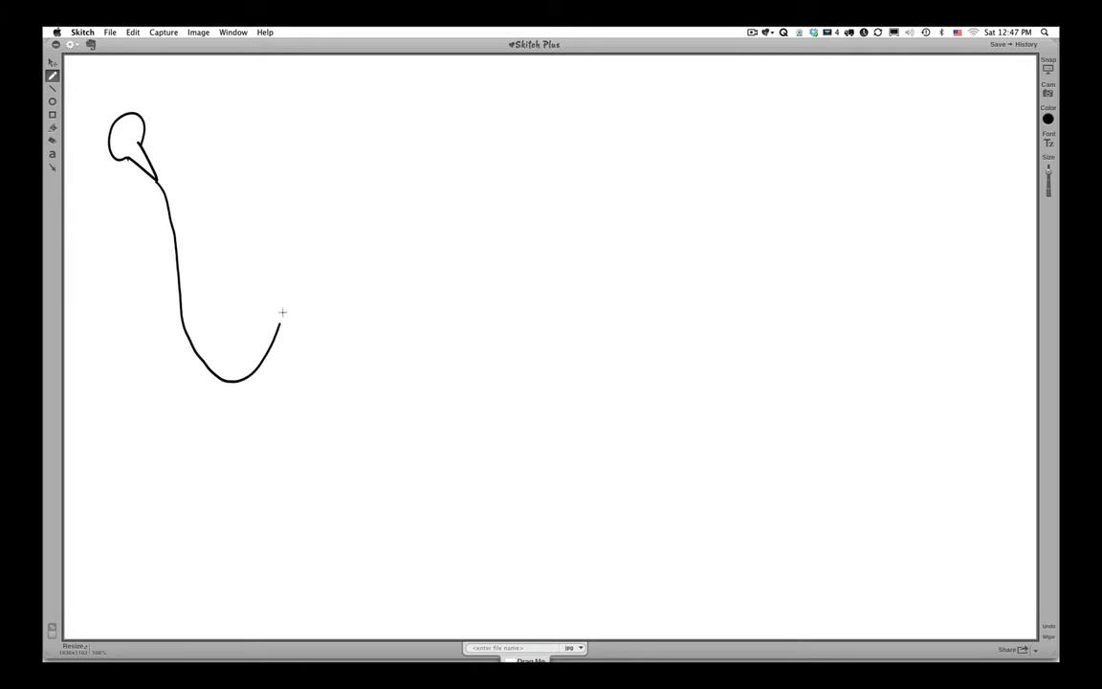
pyautogui.moveTo(282, 313); pyautogui.dragTo(421, 86)
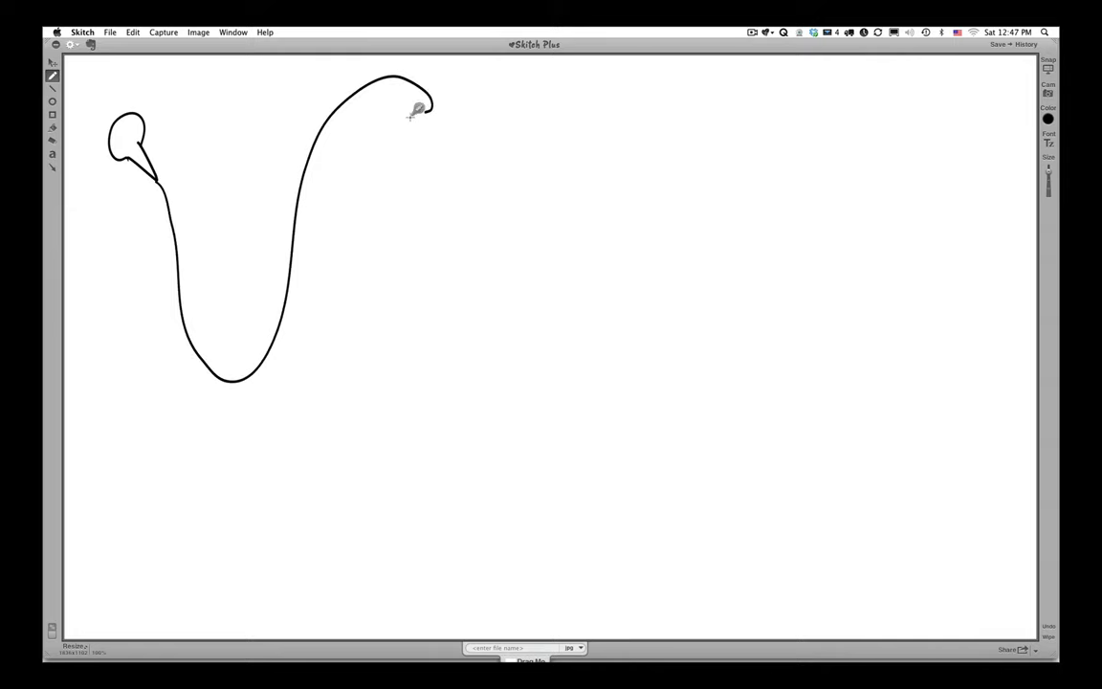
pyautogui.moveTo(407, 115); pyautogui.dragTo(452, 122)
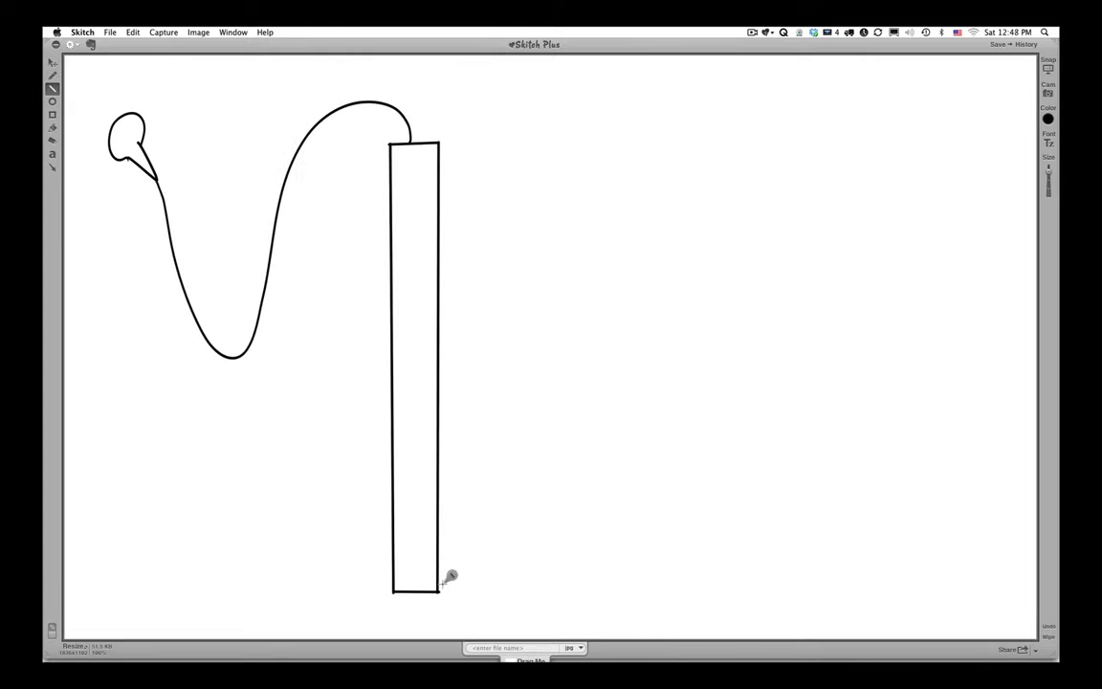
pyautogui.moveTo(574, 304)
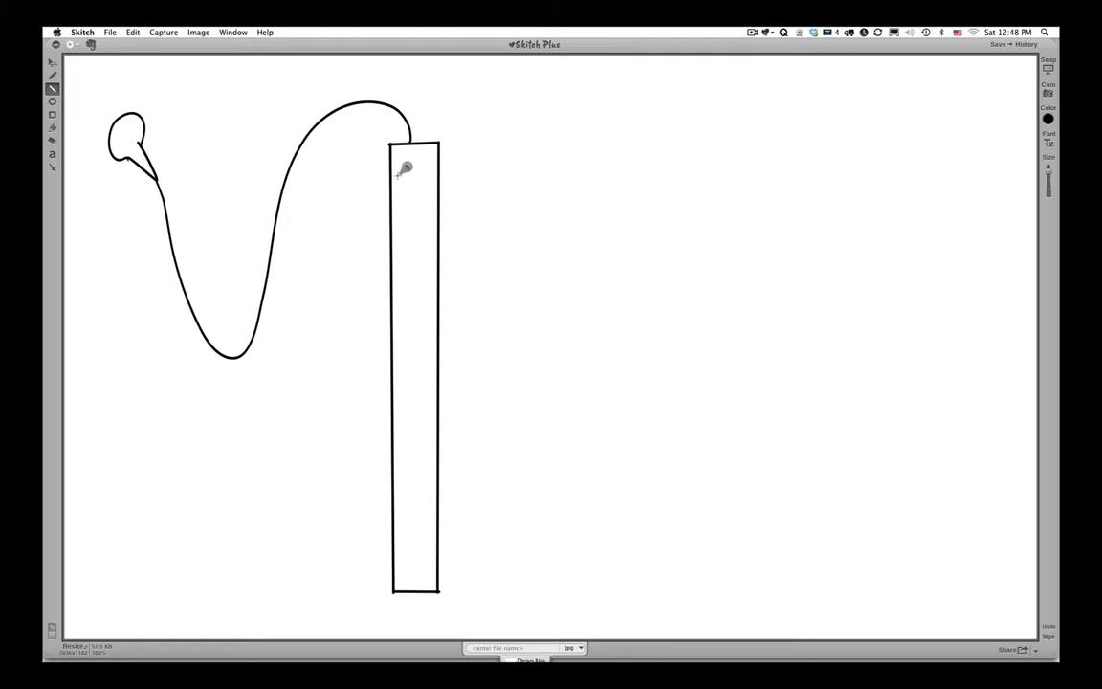
pyautogui.moveTo(285, 290)
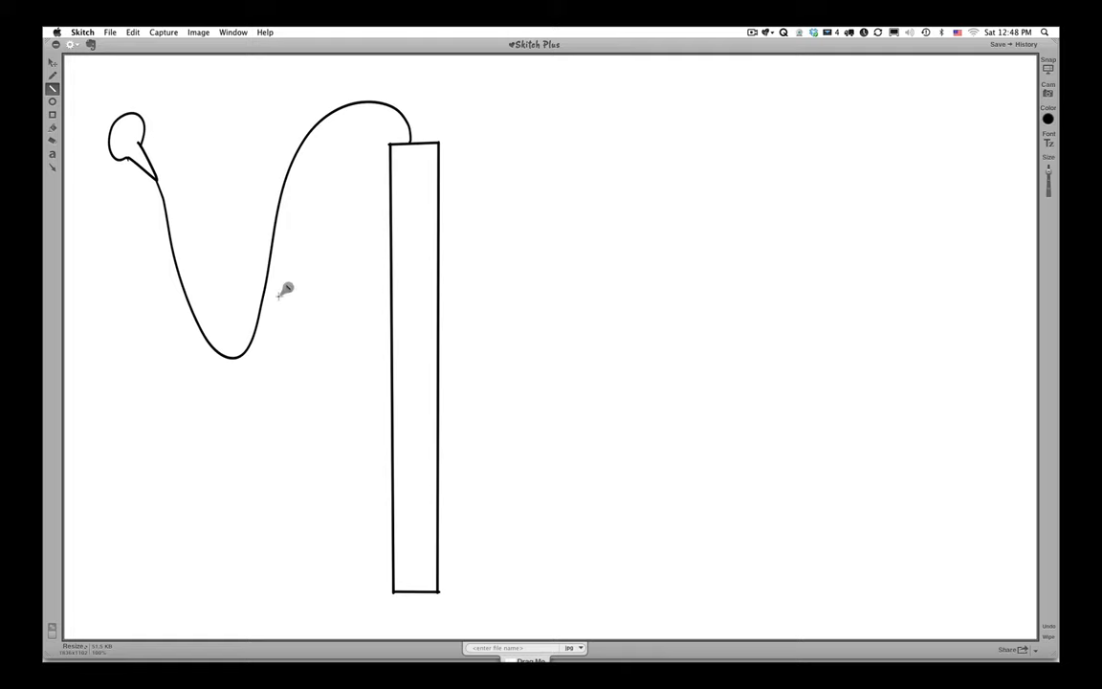
pyautogui.moveTo(400, 172)
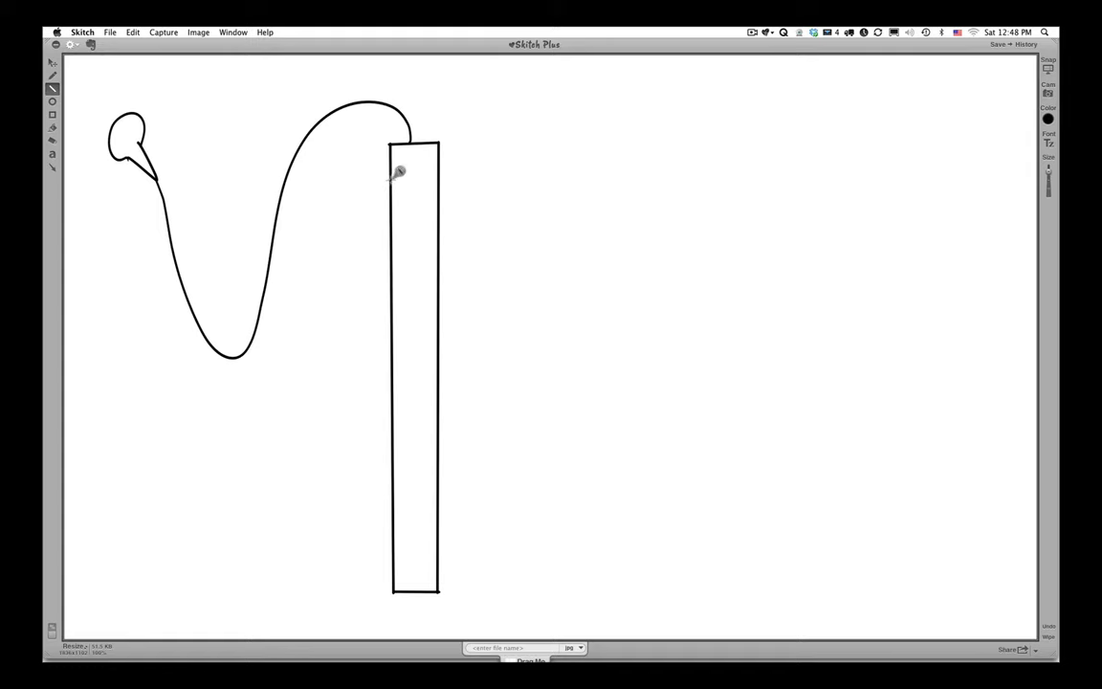
# Step: Draw a divider near the strip top and handwrite 'Microphone preamp' with quoted 'pre' beneath
pyautogui.moveTo(390, 177); pyautogui.dragTo(438, 177)
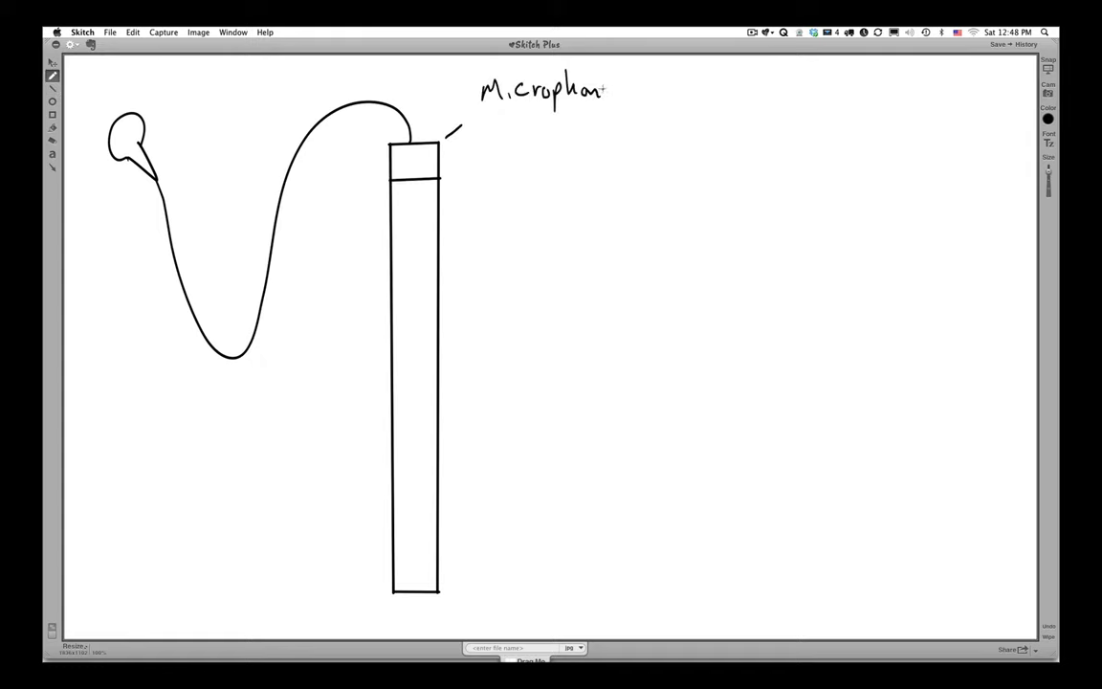
pyautogui.write('pre')
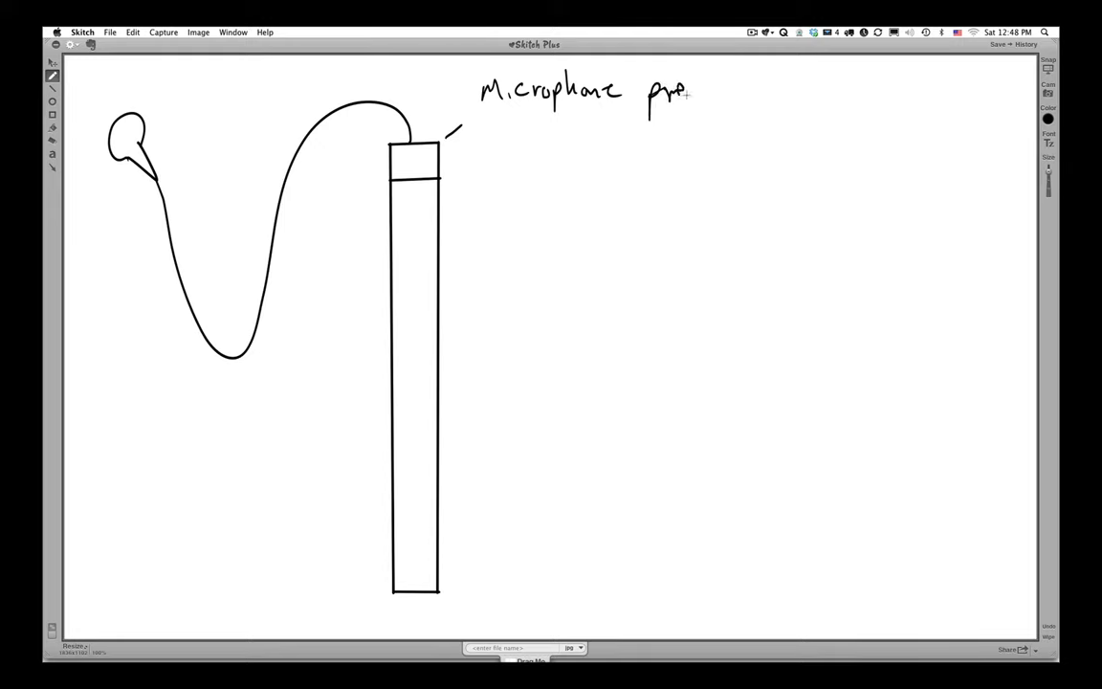
pyautogui.write('amp')
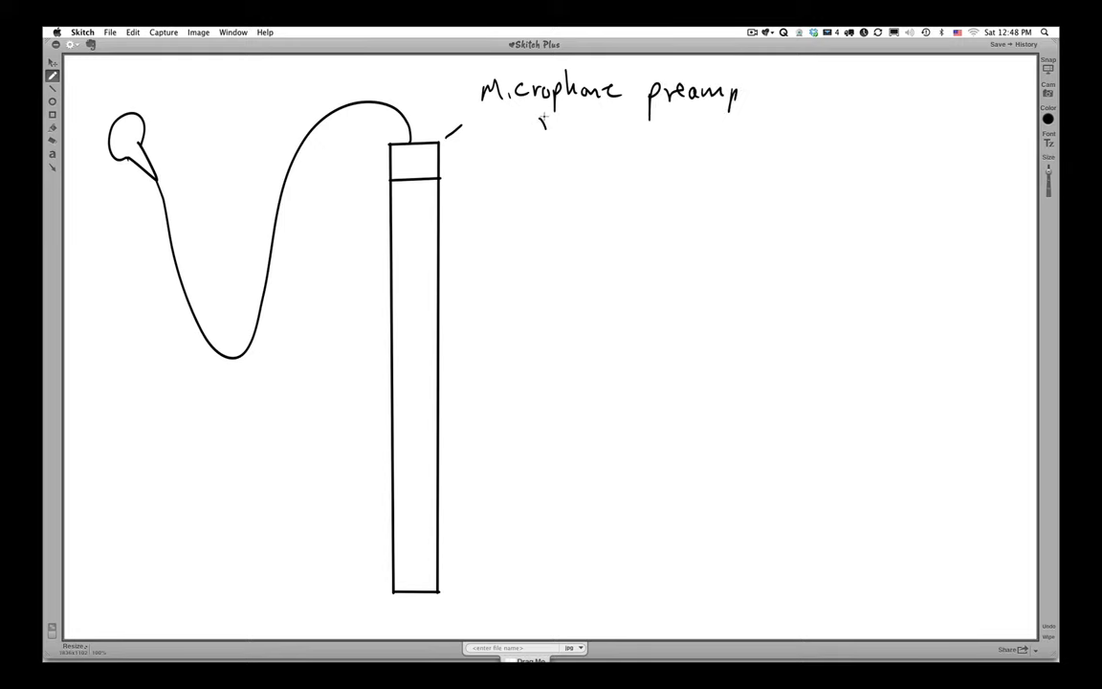
pyautogui.moveTo(545, 129); pyautogui.dragTo(607, 125)
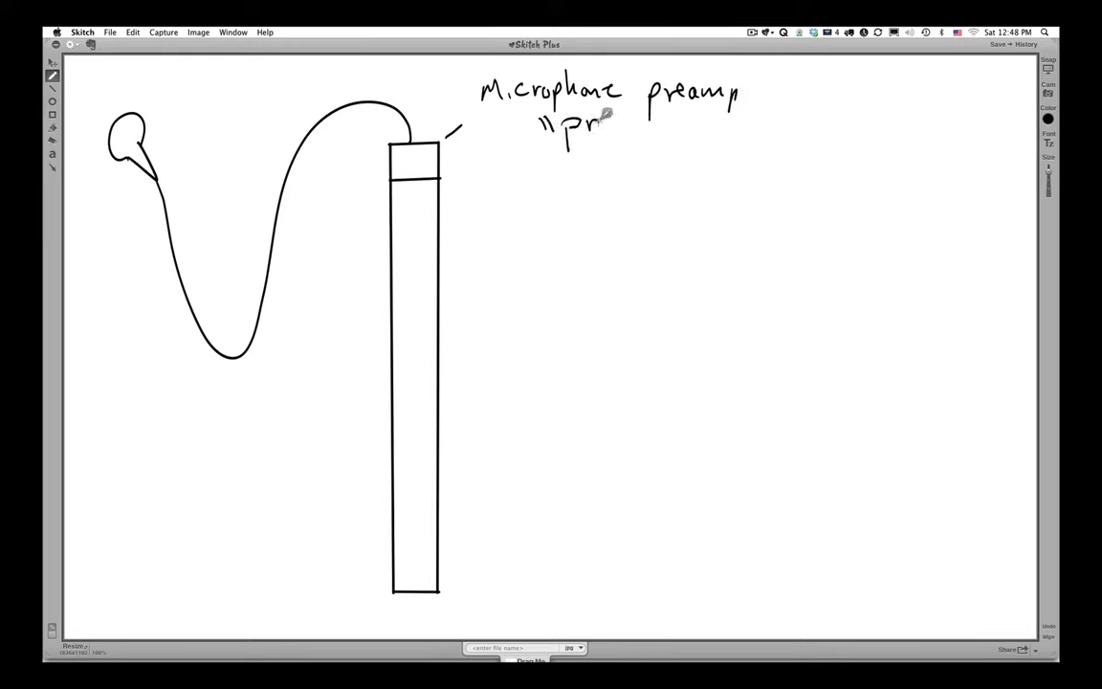
pyautogui.moveTo(574, 129); pyautogui.dragTo(631, 129)
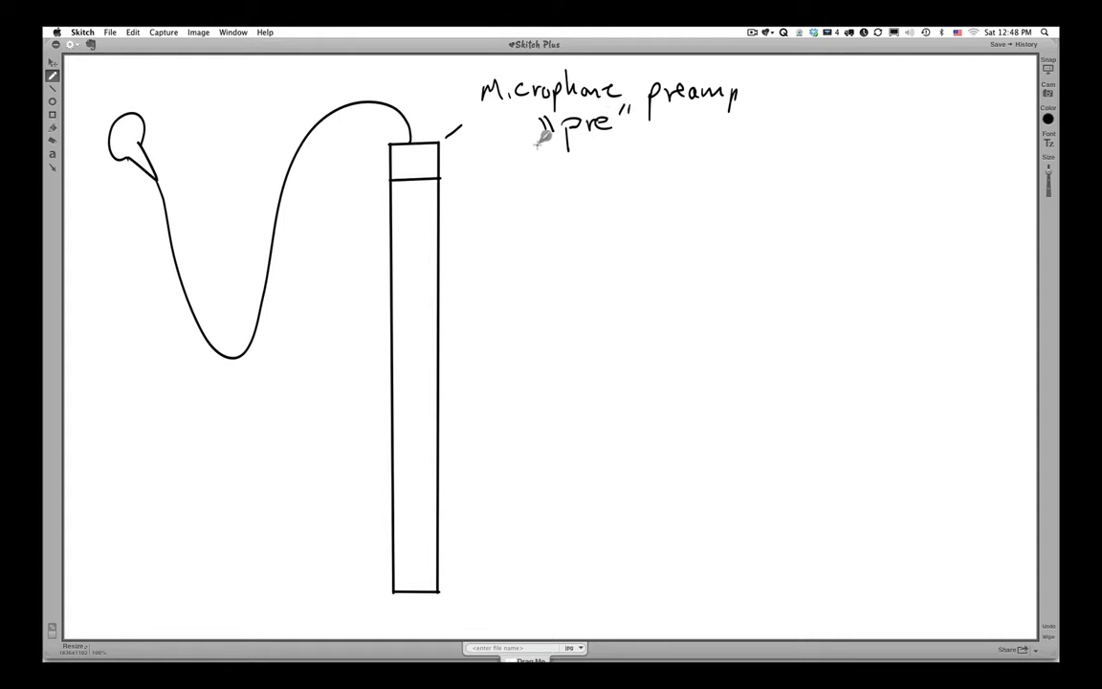
pyautogui.moveTo(550, 148); pyautogui.dragTo(588, 163)
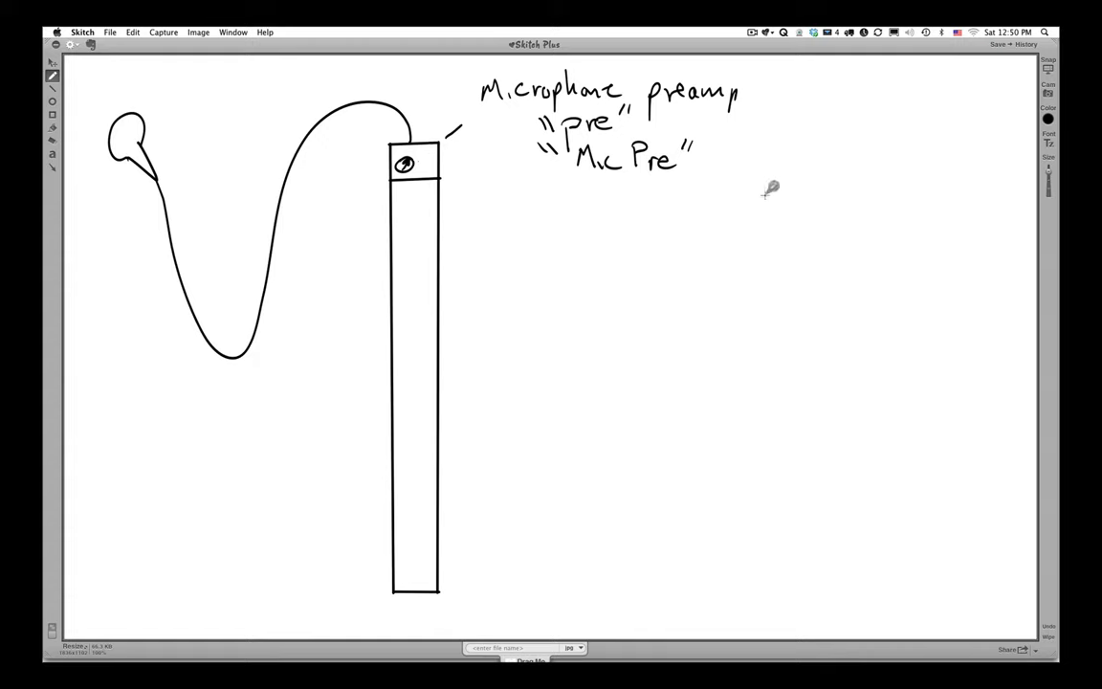
pyautogui.moveTo(768, 115)
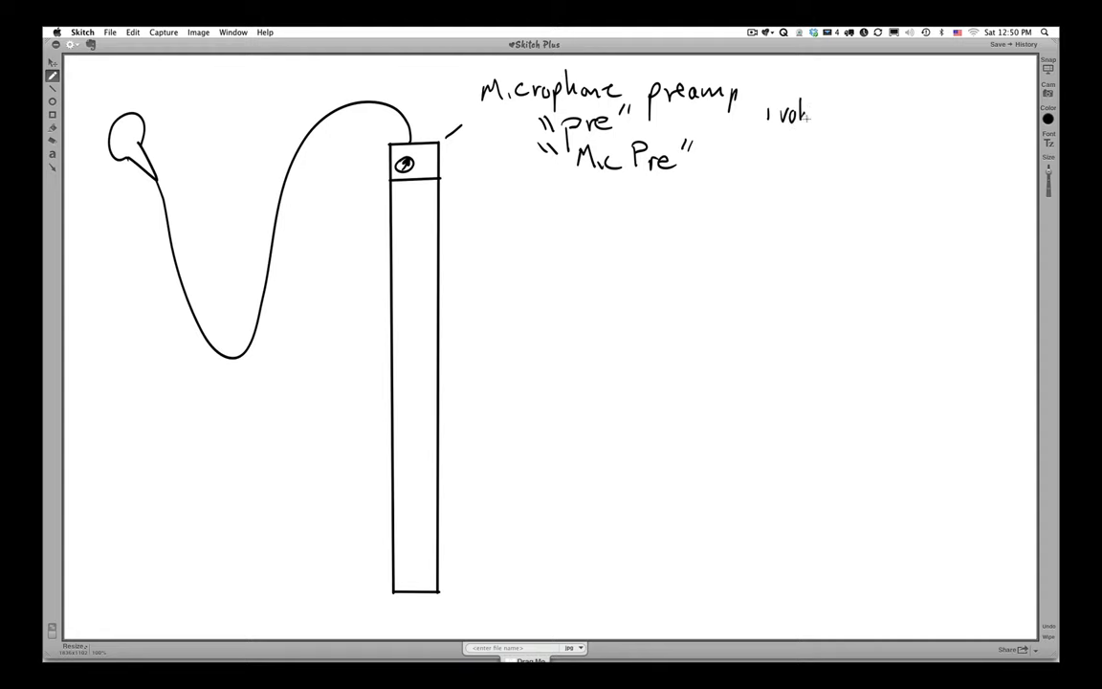
# Step: Handwrite 'volume/gain control' to the right of the preamp labels
pyautogui.write('volume/o')
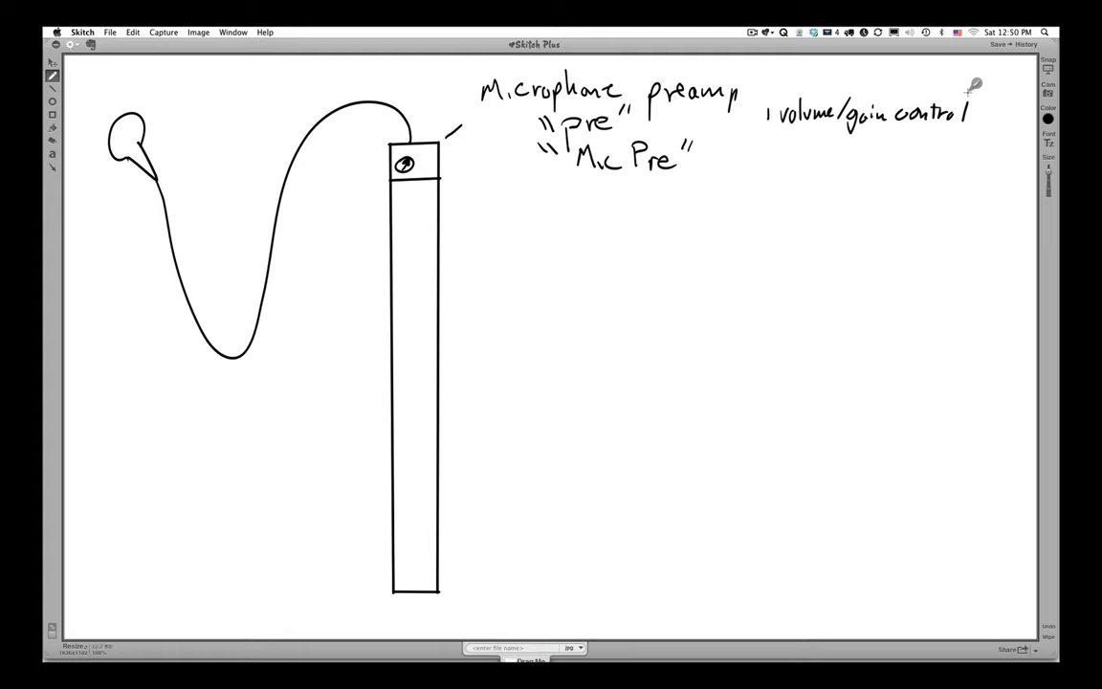
pyautogui.moveTo(346, 265)
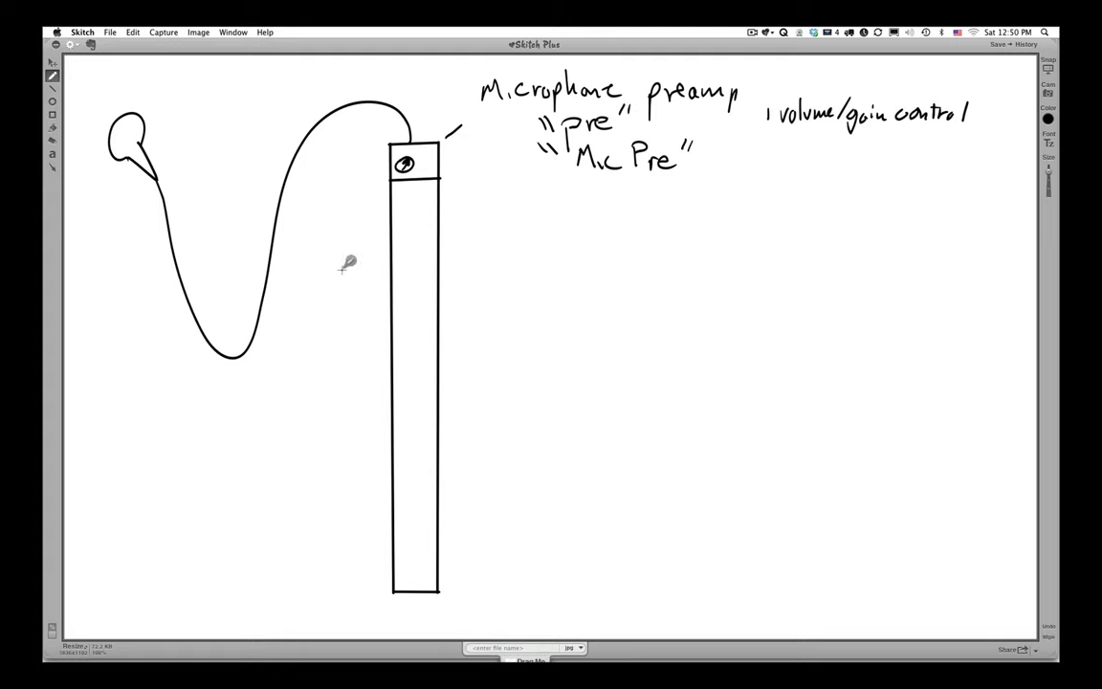
pyautogui.moveTo(429, 151)
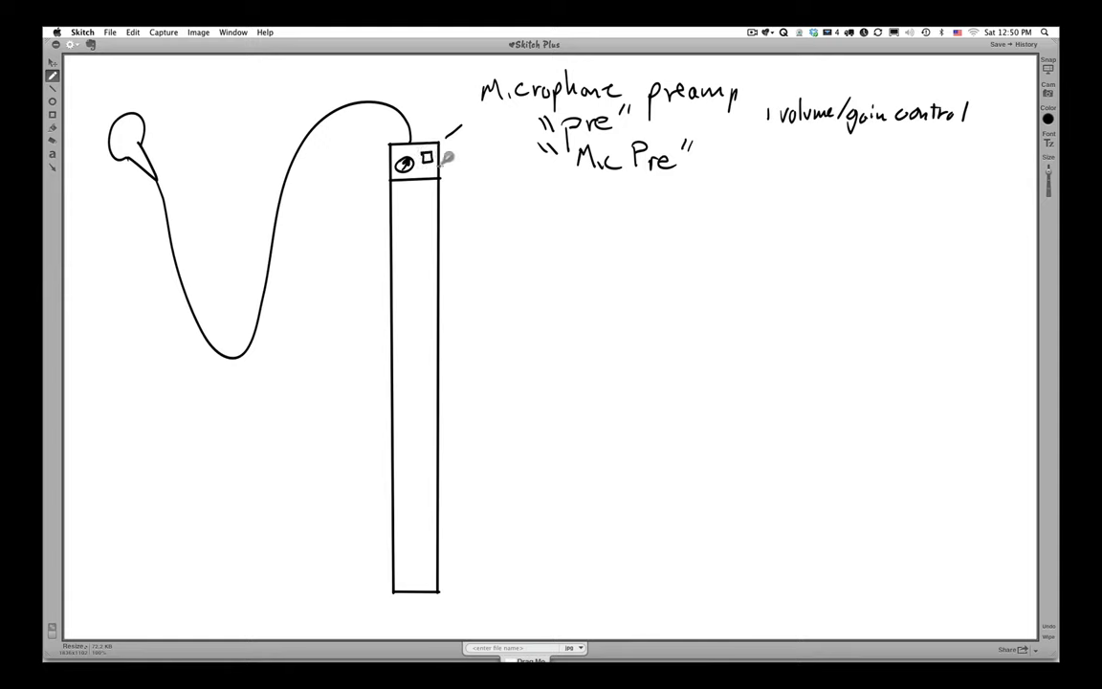
# Step: Run a line from the small square to 'Power for Consenser', noting '48V' and 'Phantom'
pyautogui.moveTo(444, 158); pyautogui.dragTo(507, 182)
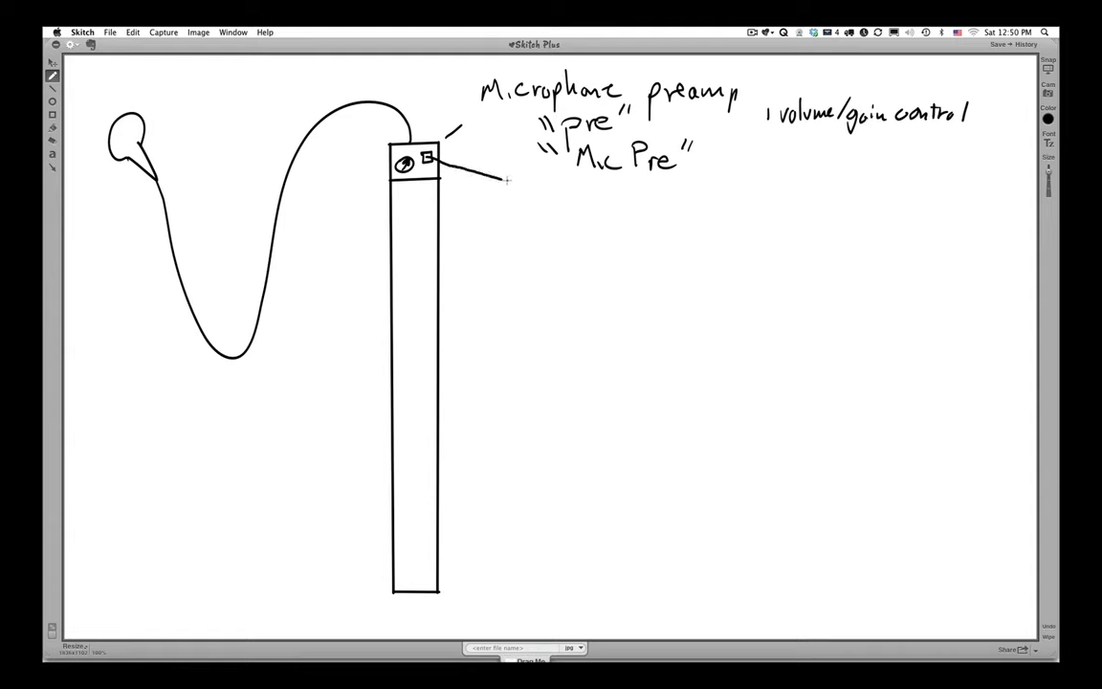
pyautogui.moveTo(444, 177); pyautogui.dragTo(583, 186)
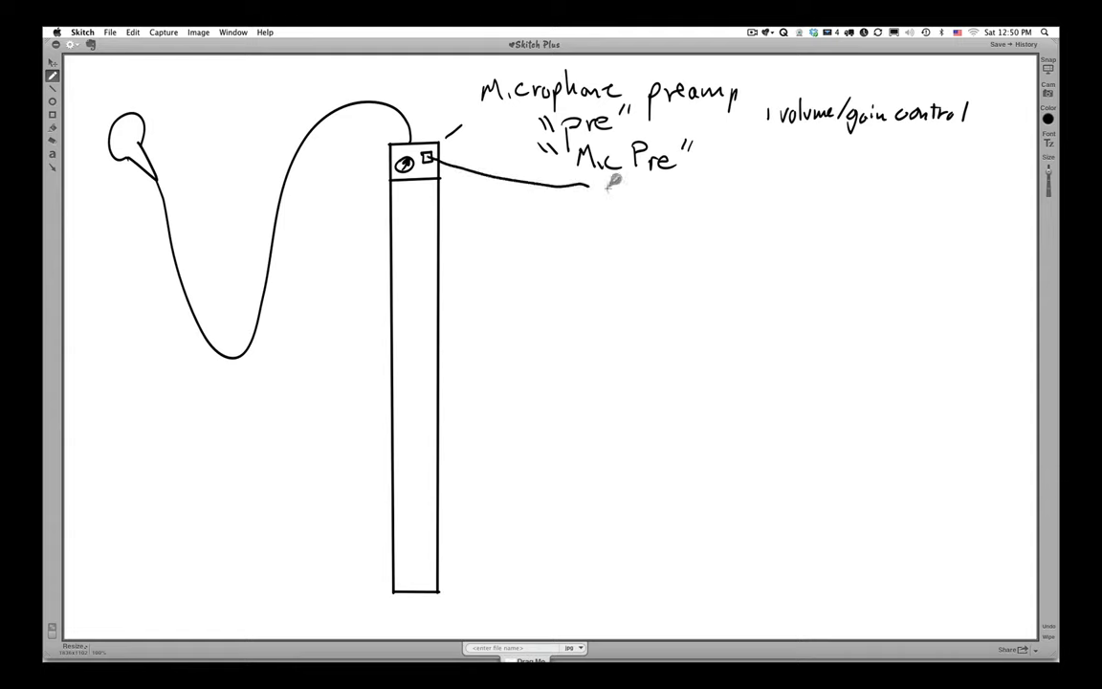
pyautogui.moveTo(607, 182); pyautogui.dragTo(608, 201)
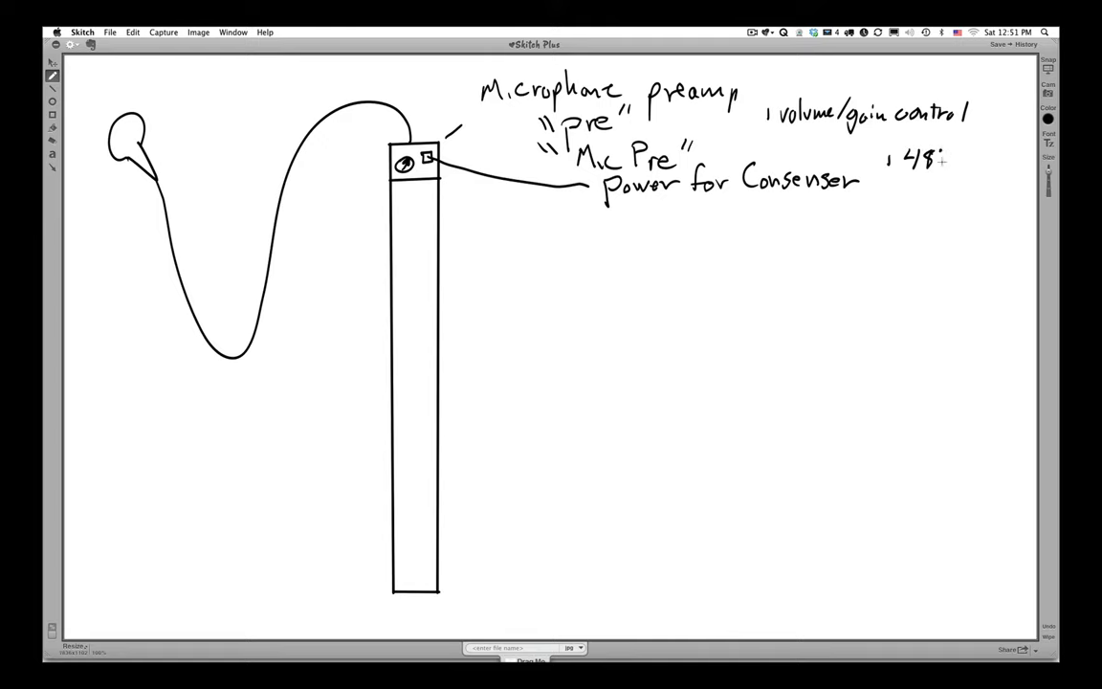
pyautogui.moveTo(928, 158); pyautogui.dragTo(980, 191)
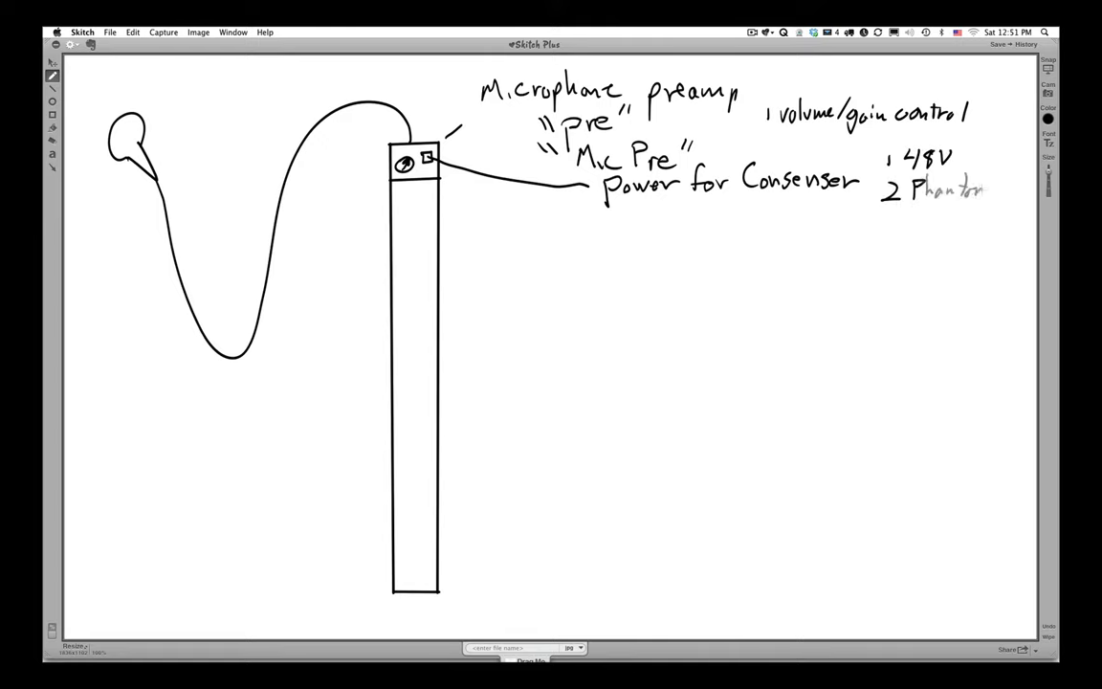
pyautogui.moveTo(943, 205); pyautogui.dragTo(966, 220)
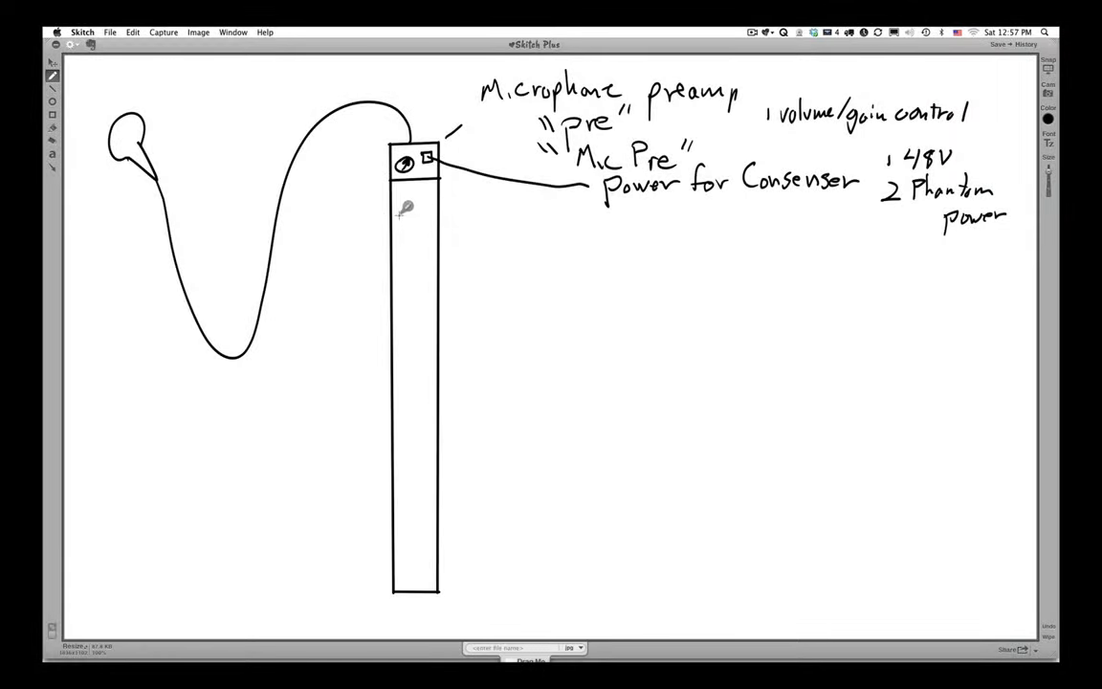
# Step: Draw a second horizontal divider across the channel strip
pyautogui.moveTo(392, 218); pyautogui.dragTo(440, 218)
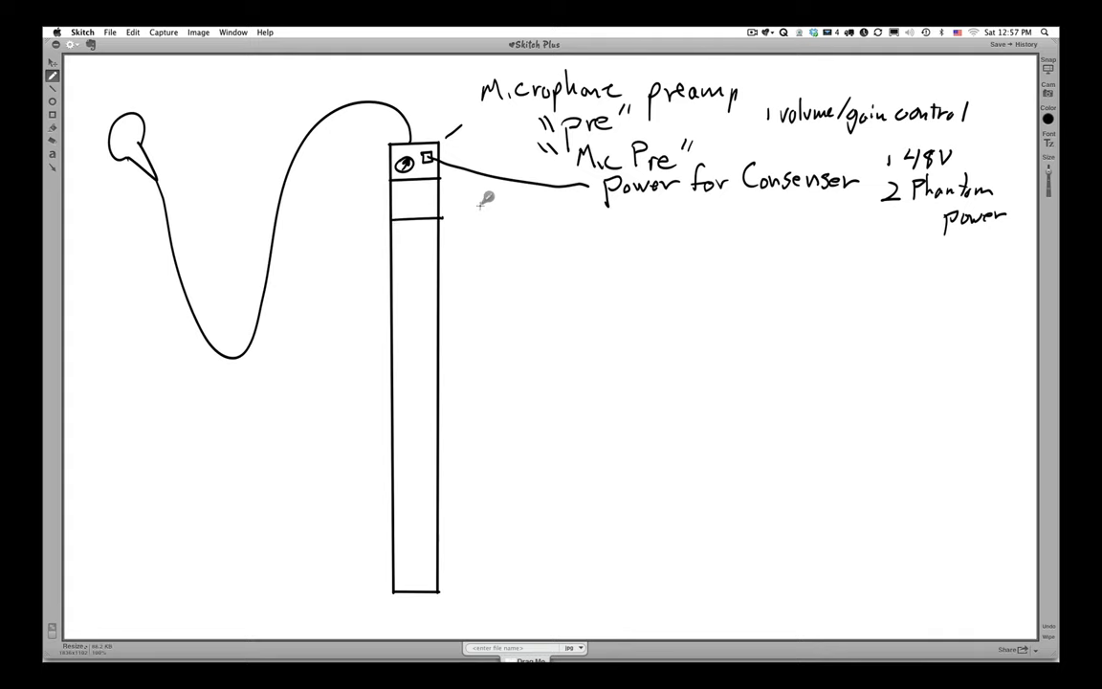
pyautogui.moveTo(469, 200); pyautogui.dragTo(536, 206)
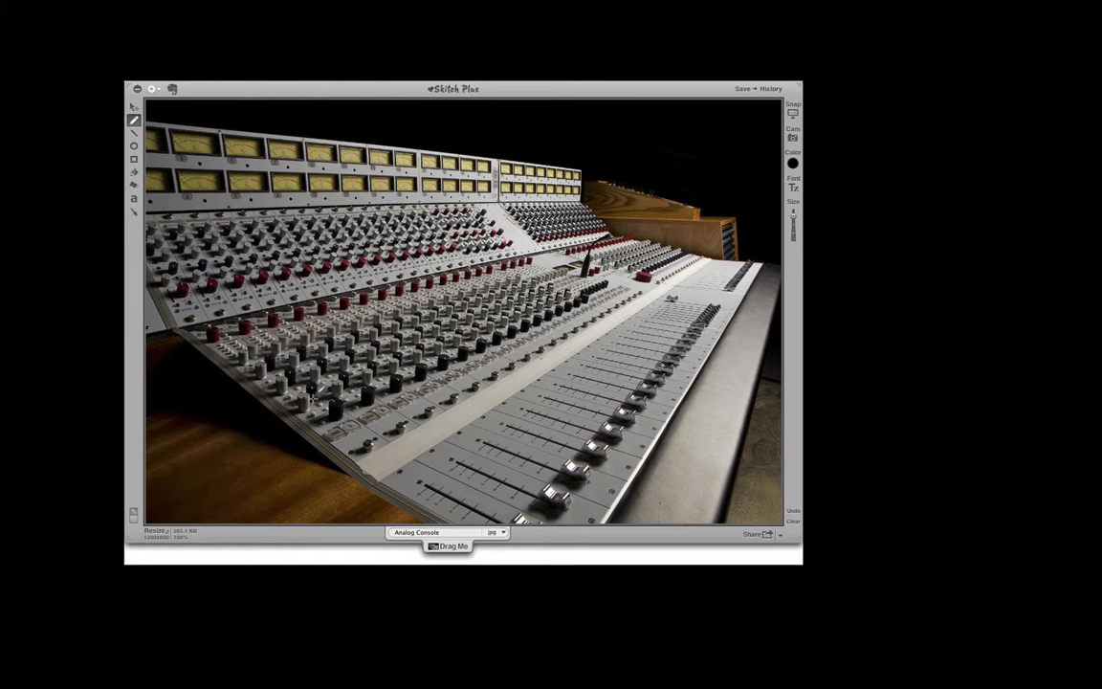
pyautogui.moveTo(214, 98)
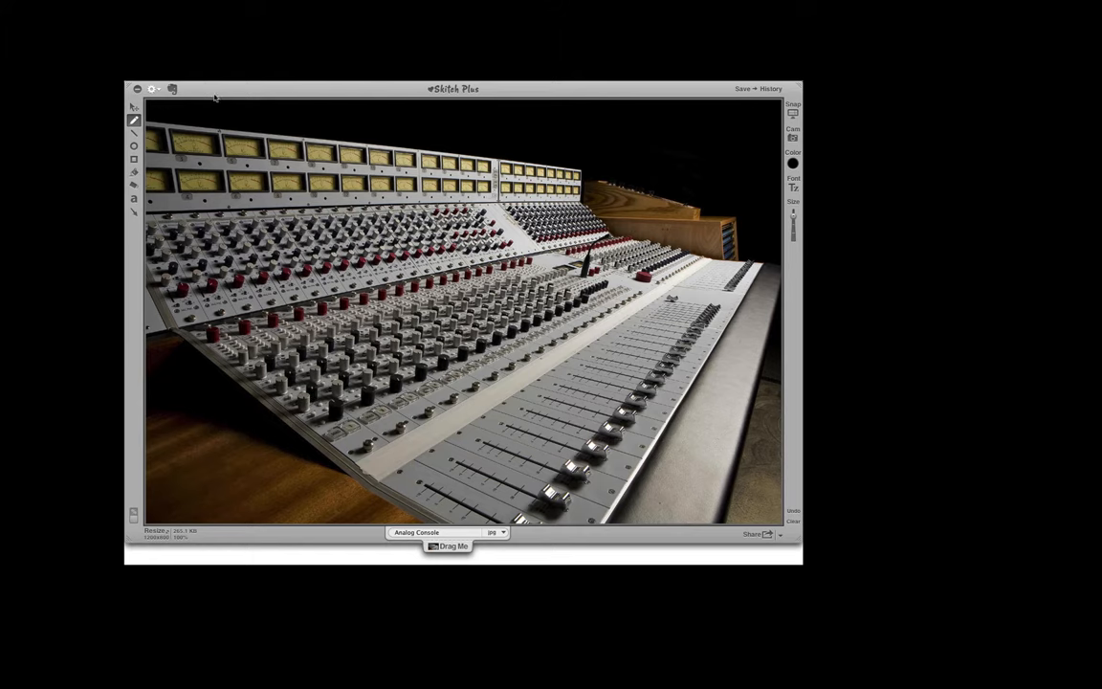
pyautogui.moveTo(451, 89); pyautogui.dragTo(379, 47)
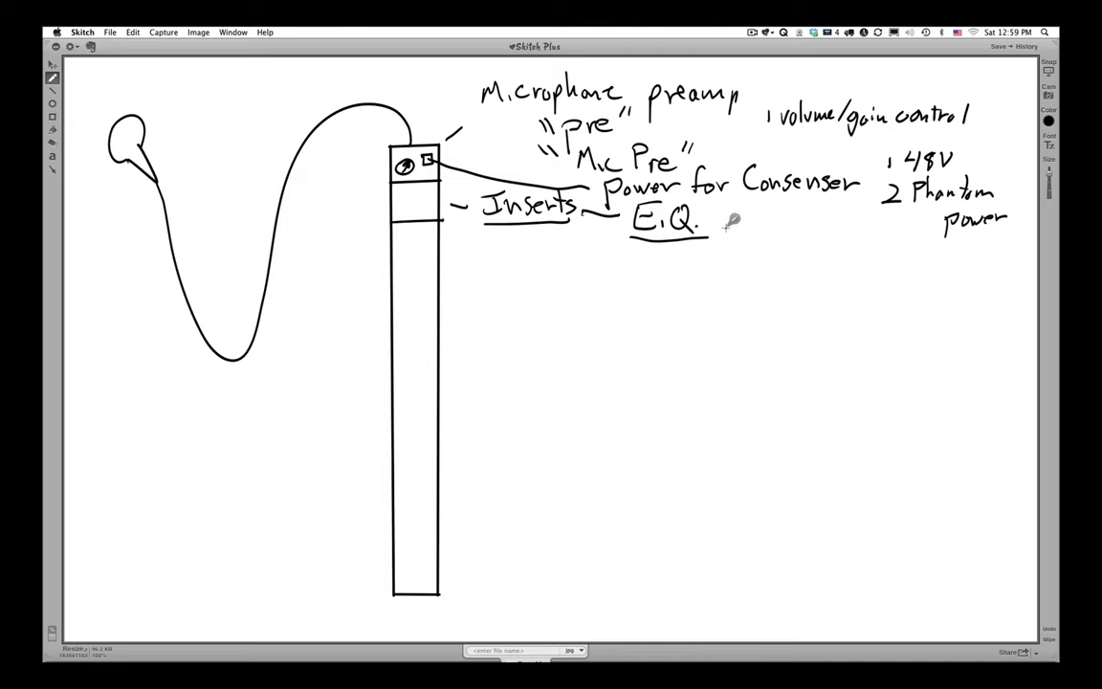
pyautogui.moveTo(746, 209)
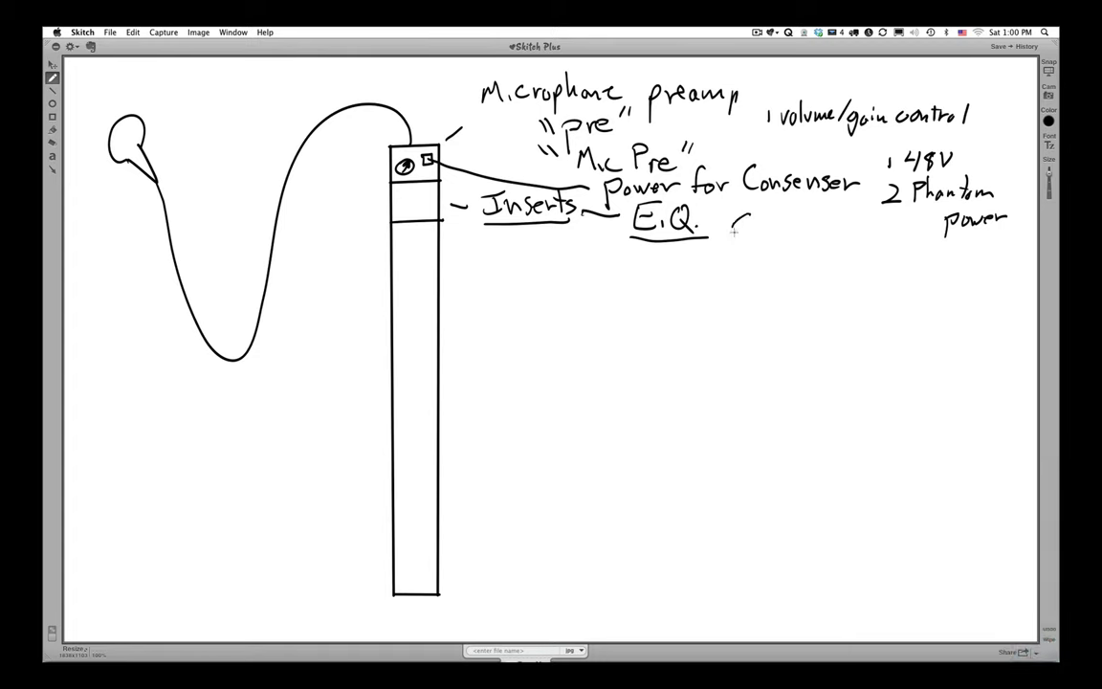
# Step: Write 'add/–' beside E.Q. with an underlined 'frequency' below it
pyautogui.moveTo(732, 225); pyautogui.dragTo(851, 225)
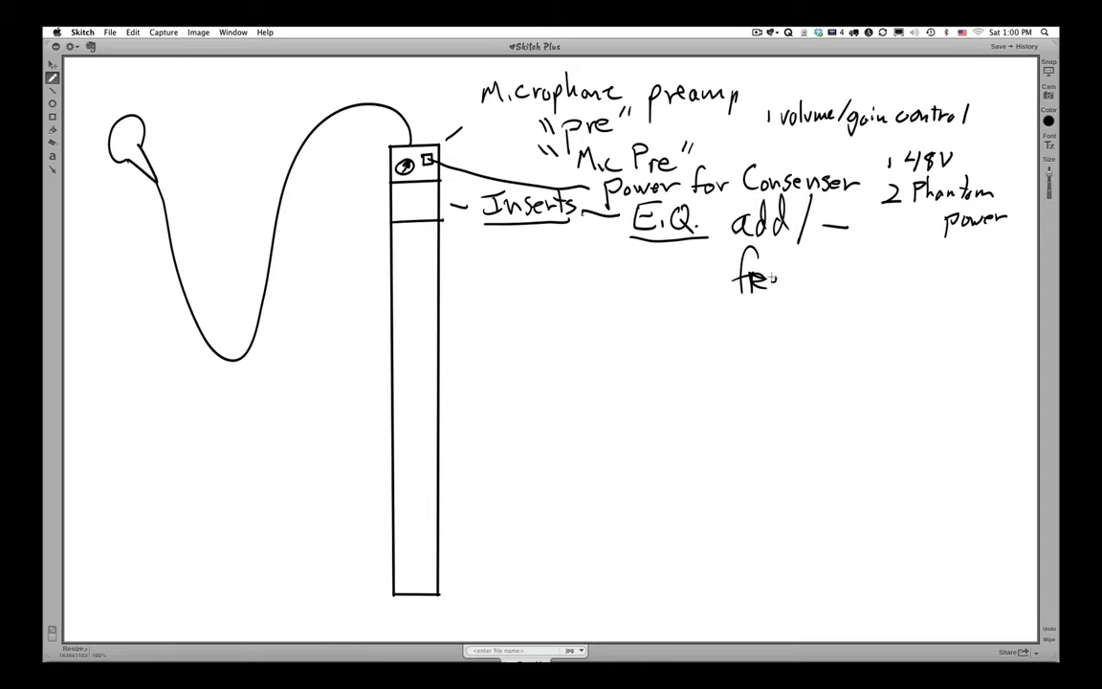
pyautogui.moveTo(774, 282); pyautogui.dragTo(847, 282)
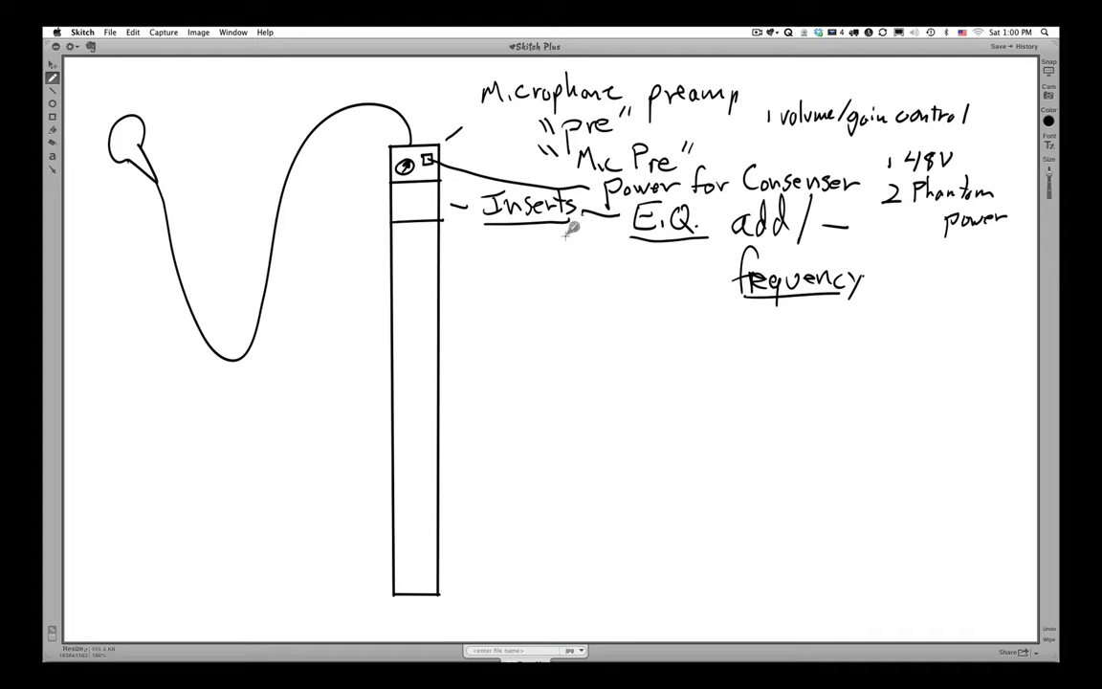
# Step: Draw a long diagonal line from Inserts down toward the Compression label
pyautogui.moveTo(569, 234); pyautogui.dragTo(684, 350)
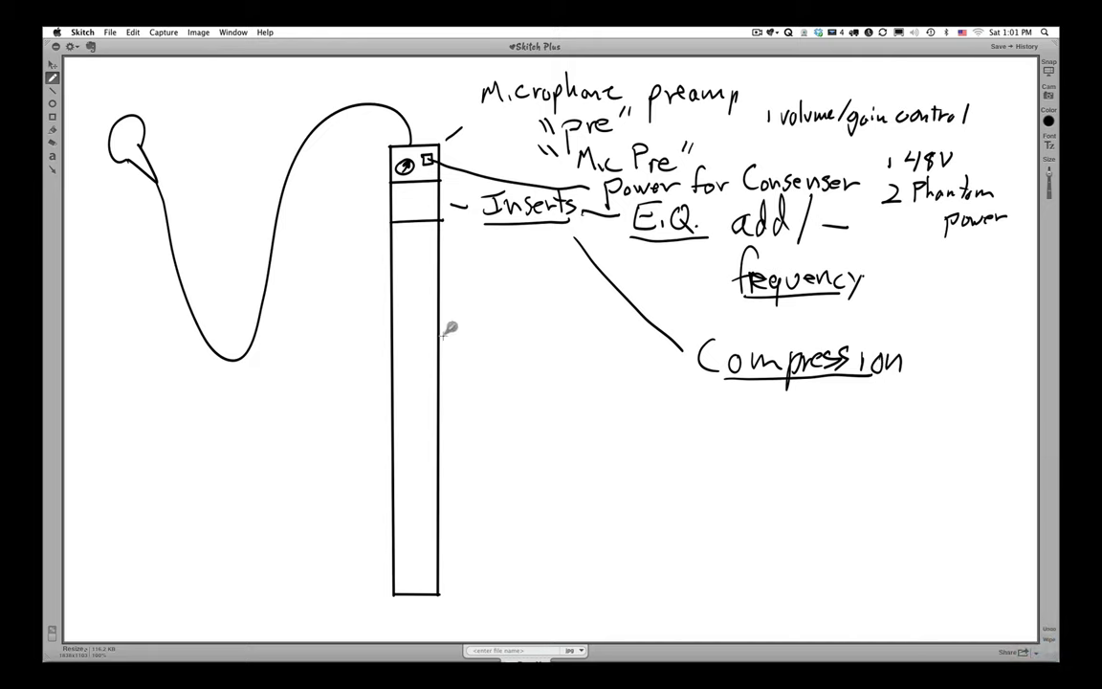
pyautogui.moveTo(636, 413)
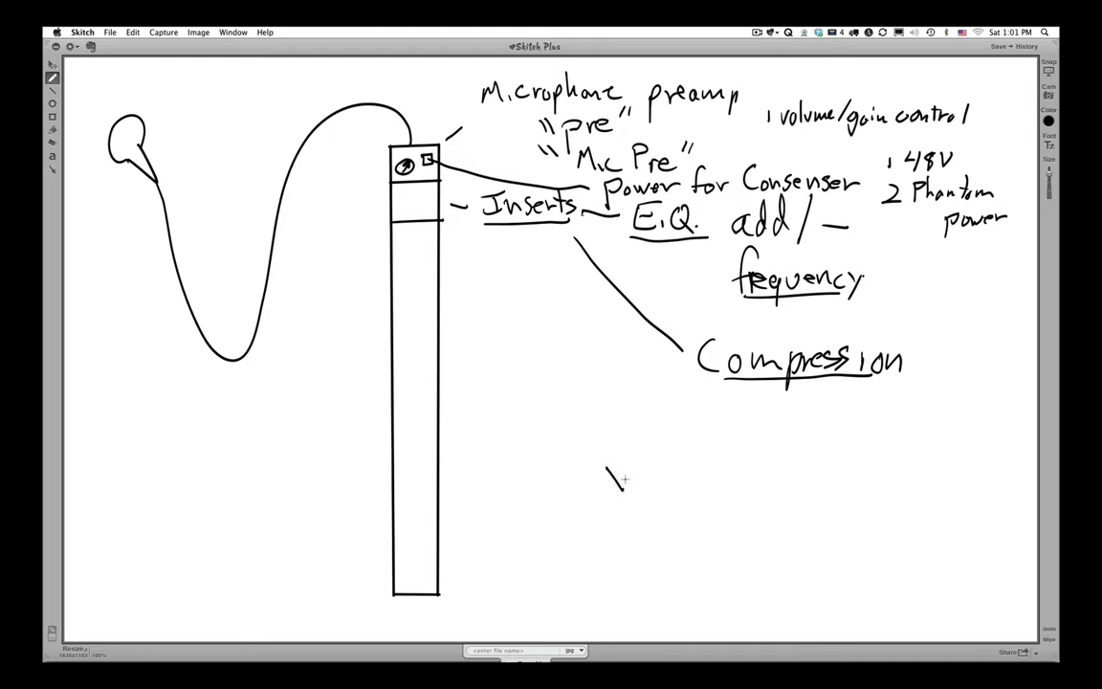
# Step: Write and underline 'Loud!' and 'Soft!' under Compression
pyautogui.moveTo(611, 469); pyautogui.dragTo(646, 488)
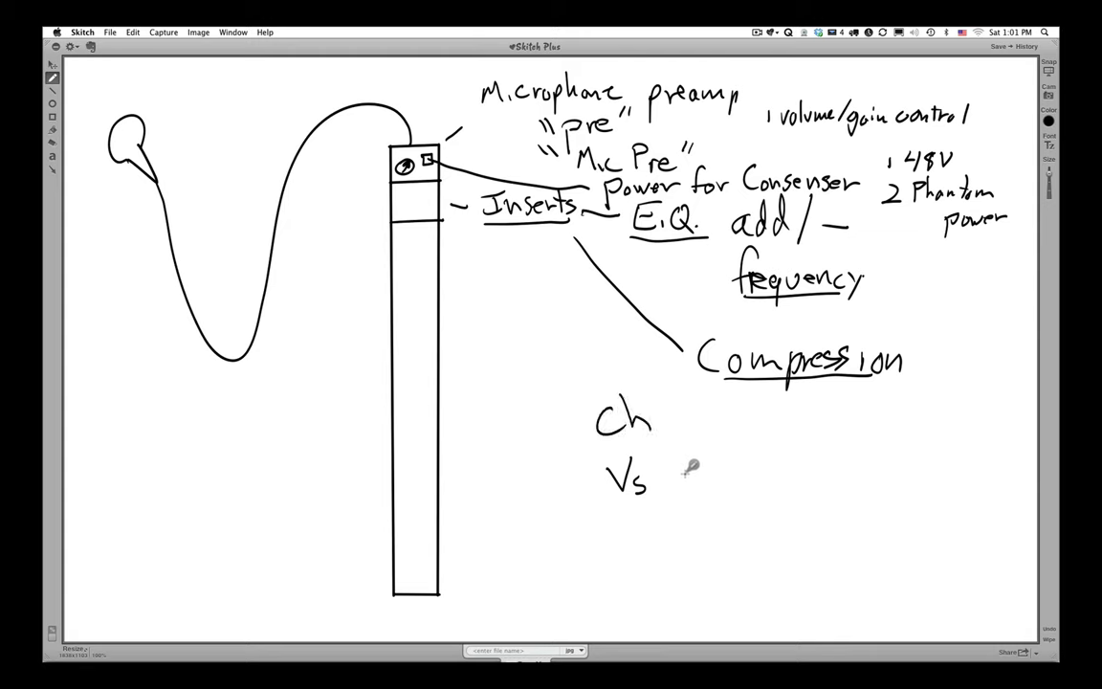
pyautogui.moveTo(687, 477); pyautogui.dragTo(712, 469)
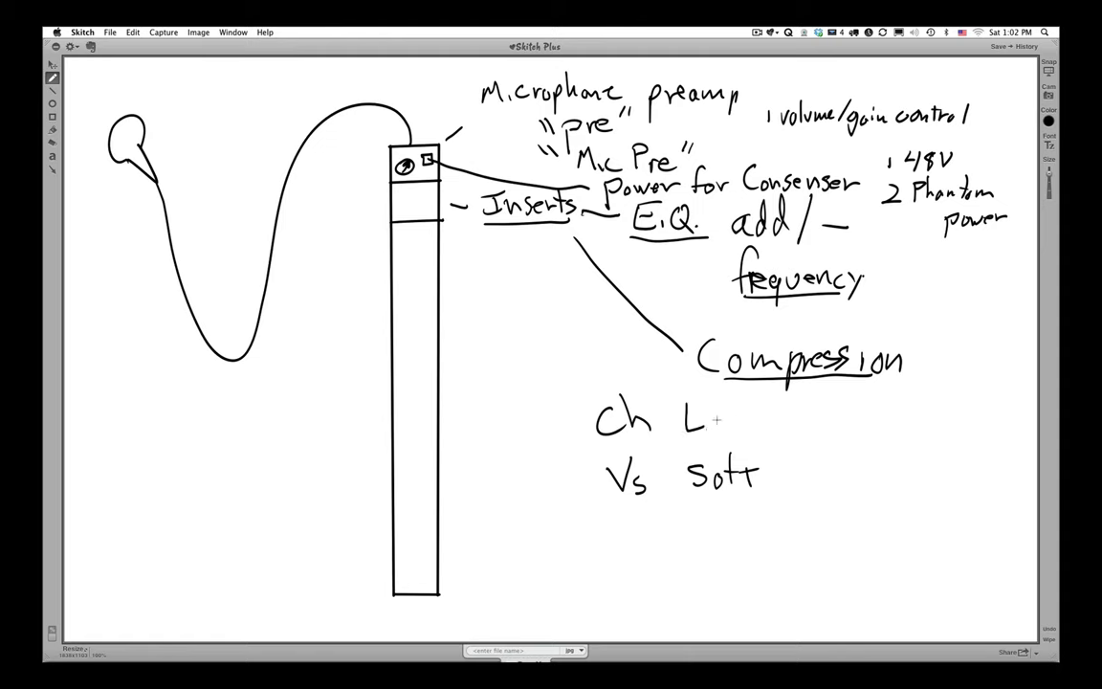
pyautogui.moveTo(689, 426); pyautogui.dragTo(756, 426)
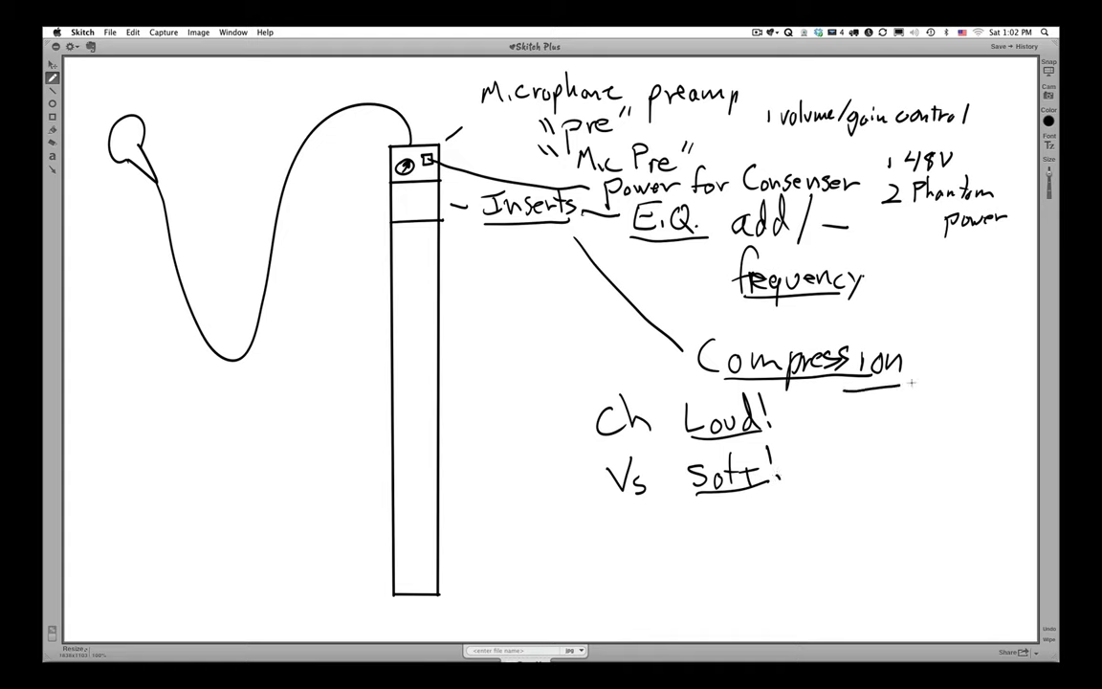
pyautogui.moveTo(909, 385); pyautogui.dragTo(937, 383)
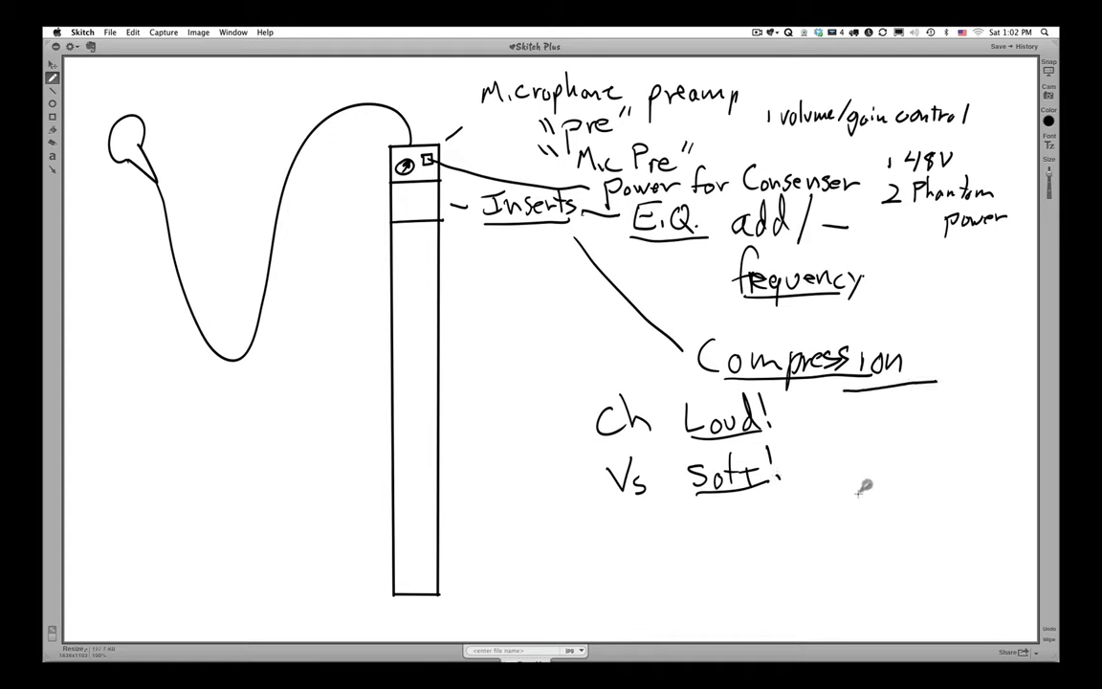
# Step: Sketch a solid level line plus dashed lines with upward and downward squeezing arrows
pyautogui.moveTo(851, 492); pyautogui.dragTo(956, 487)
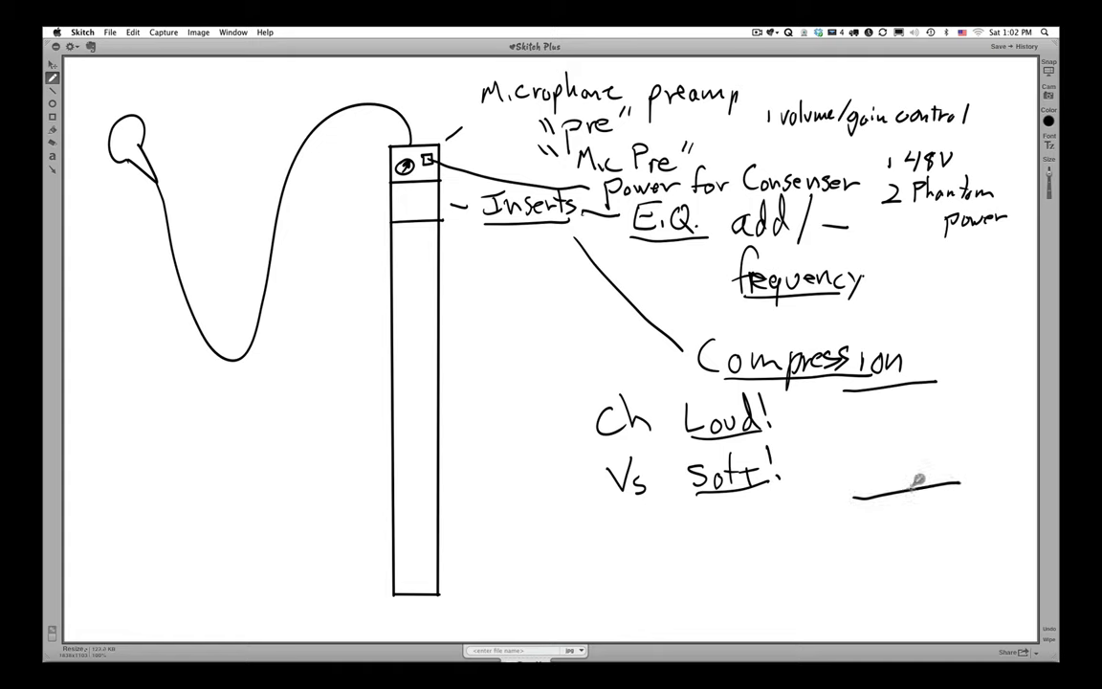
pyautogui.moveTo(919, 479); pyautogui.dragTo(906, 493)
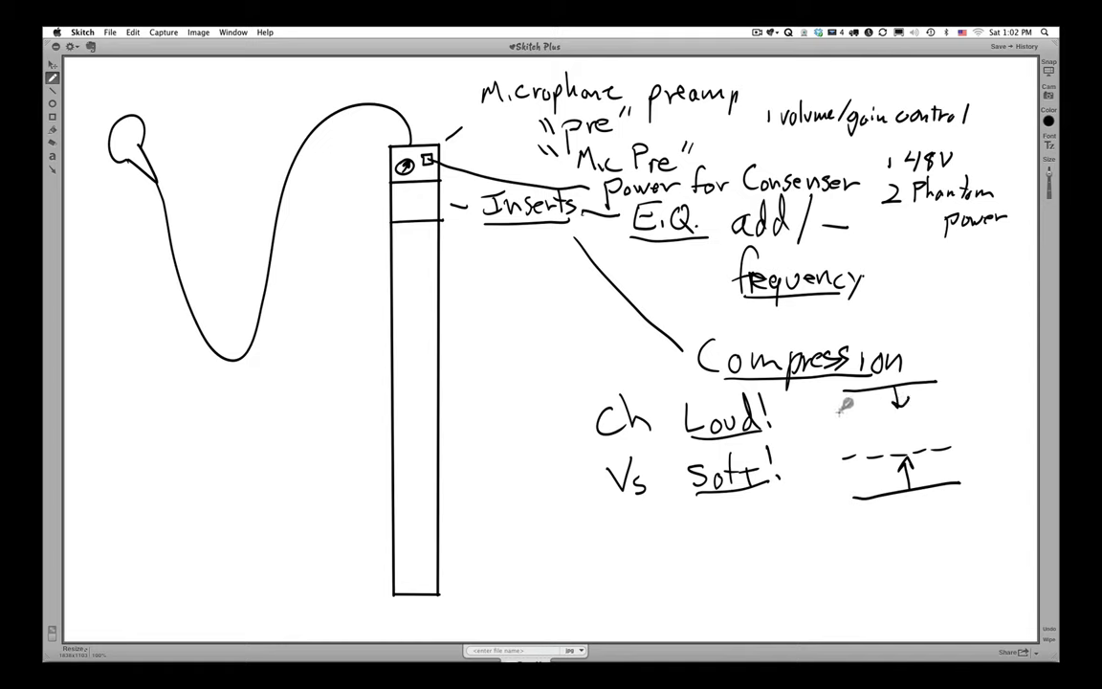
pyautogui.moveTo(842, 406); pyautogui.dragTo(956, 407)
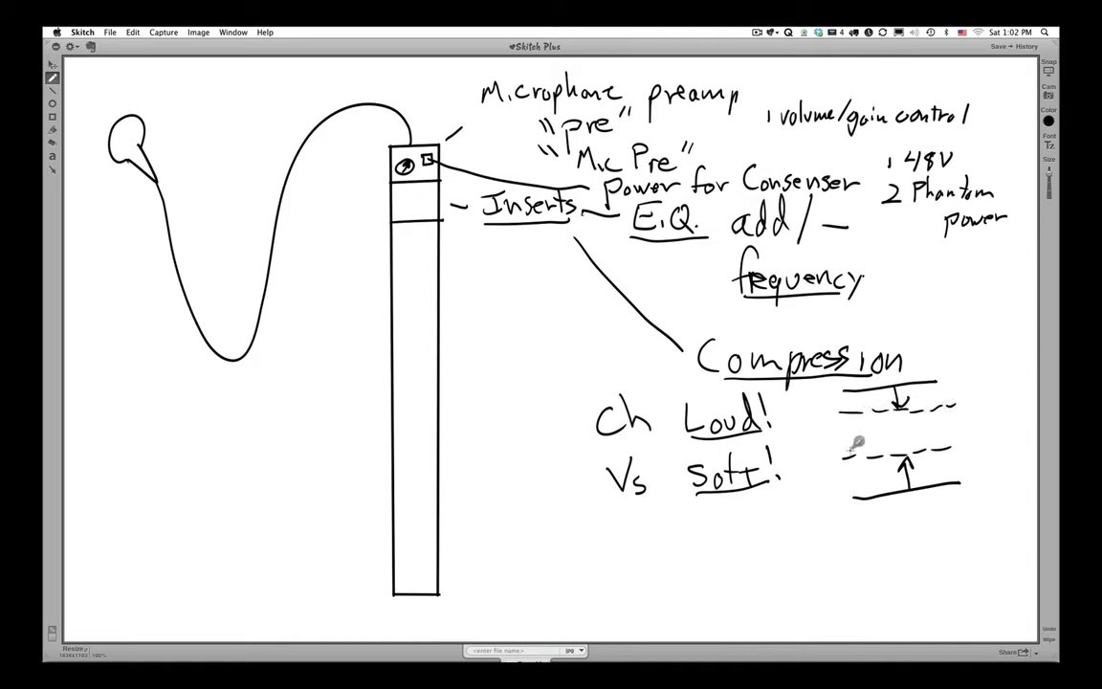